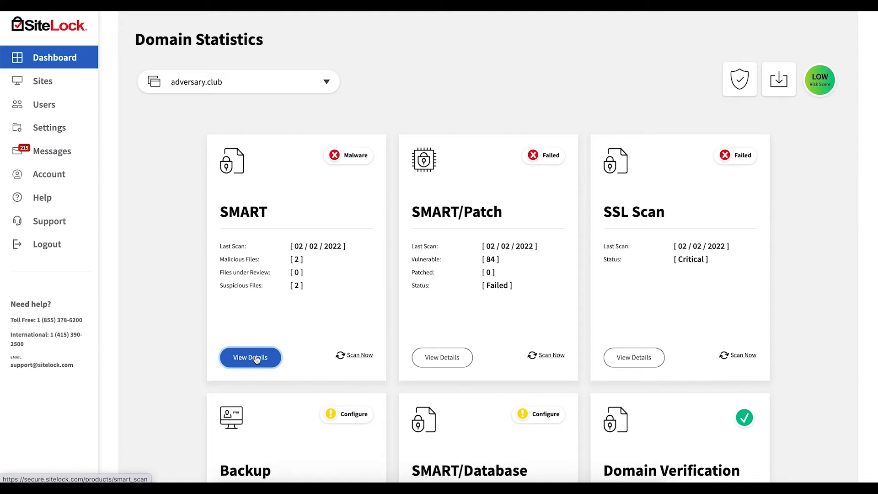
# Open the SMART scan details for adversary.club and launch the Smart Wizard configuration.
pyautogui.click(250, 358)
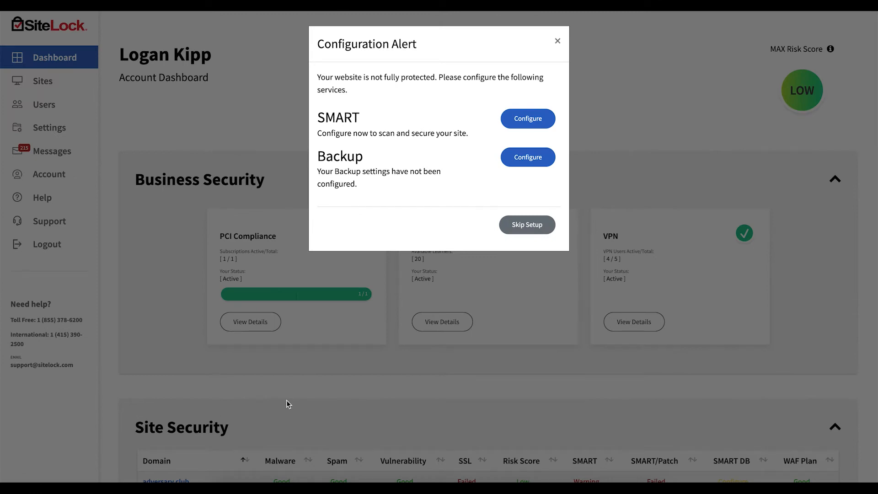
pyautogui.moveTo(527, 118)
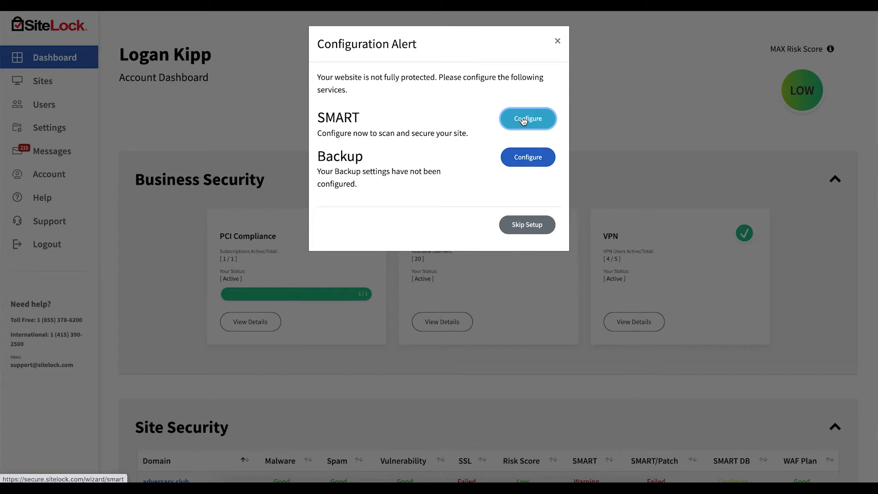
pyautogui.click(527, 118)
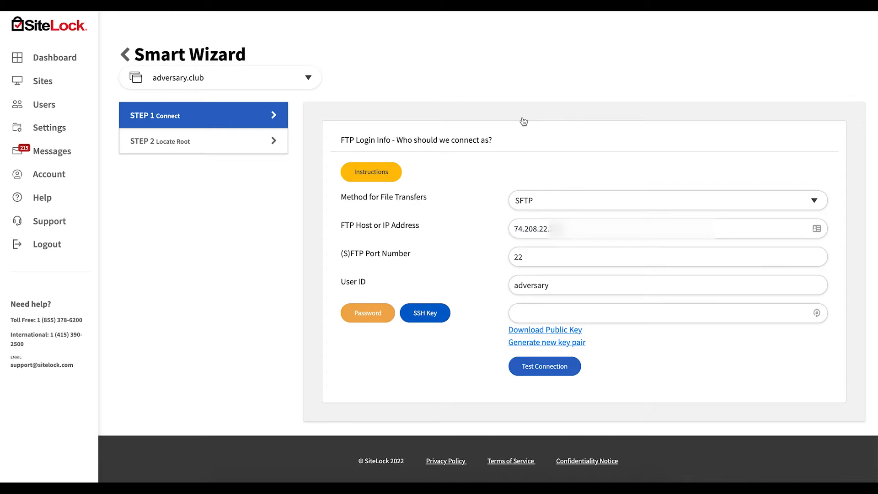
pyautogui.moveTo(49, 127)
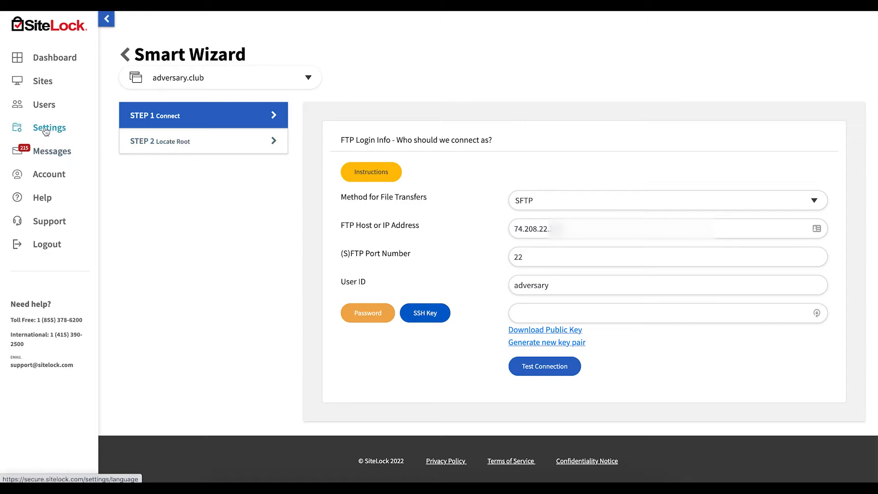
pyautogui.click(49, 128)
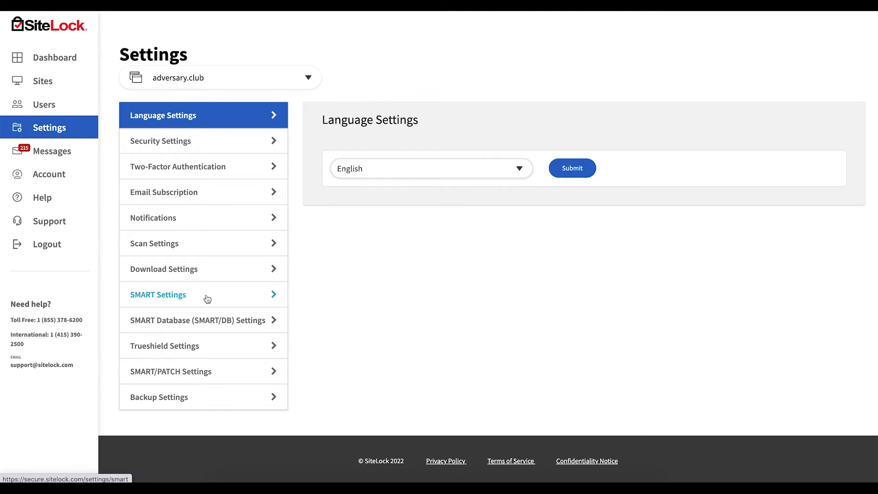
pyautogui.click(158, 295)
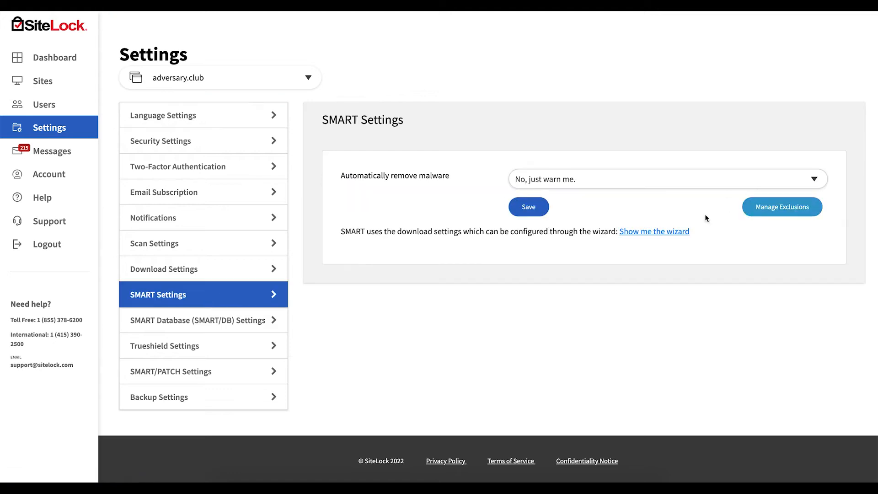
pyautogui.click(653, 231)
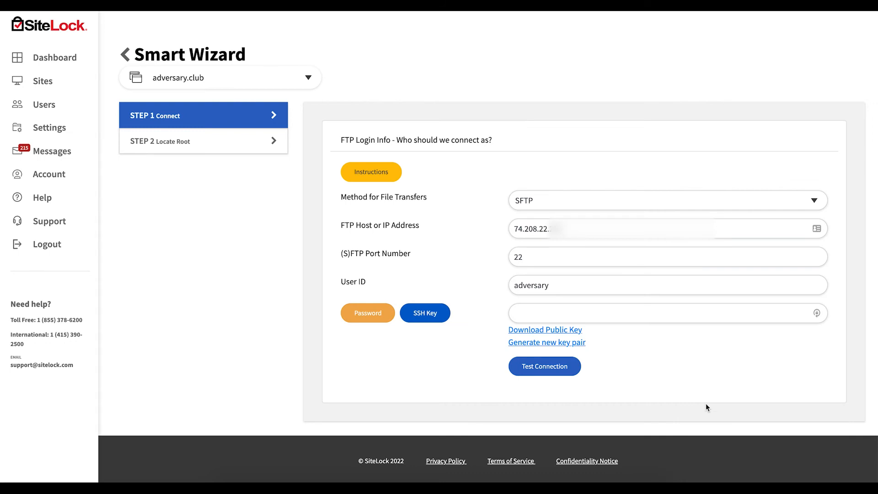
pyautogui.moveTo(748, 202)
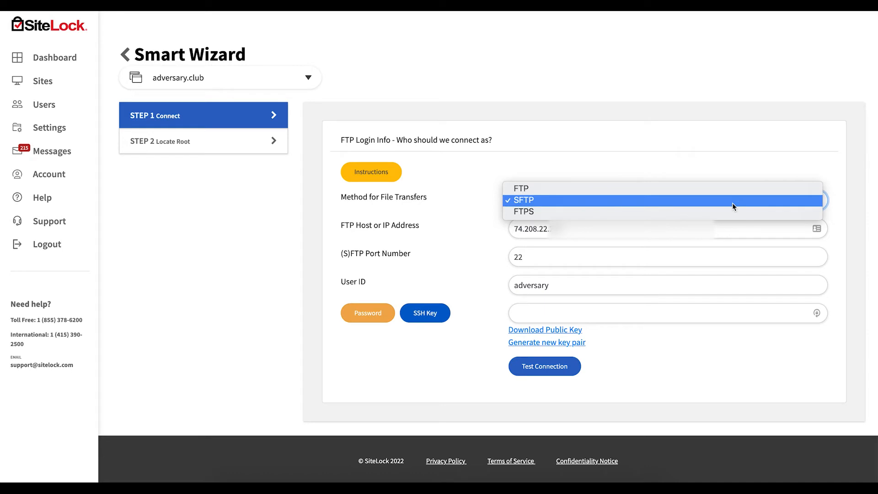
# Keep SFTP as the transfer method and test the connection with host, port 22 and user ID.
pyautogui.click(522, 200)
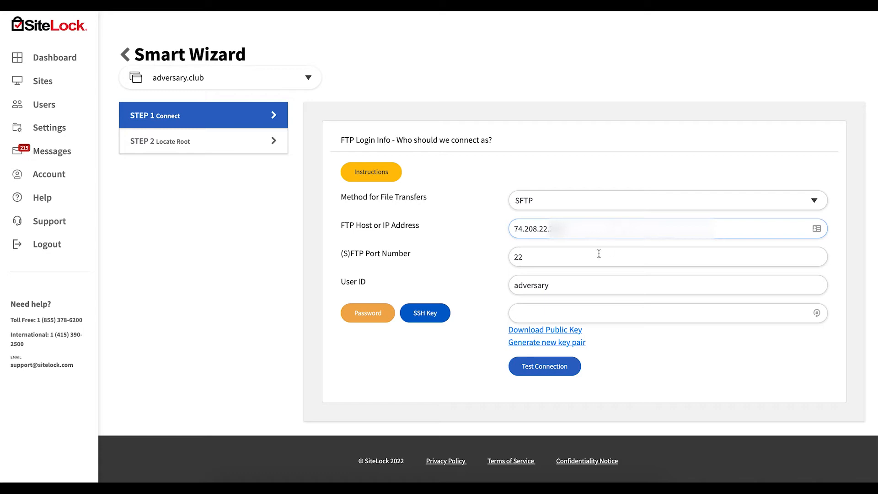
pyautogui.click(615, 257)
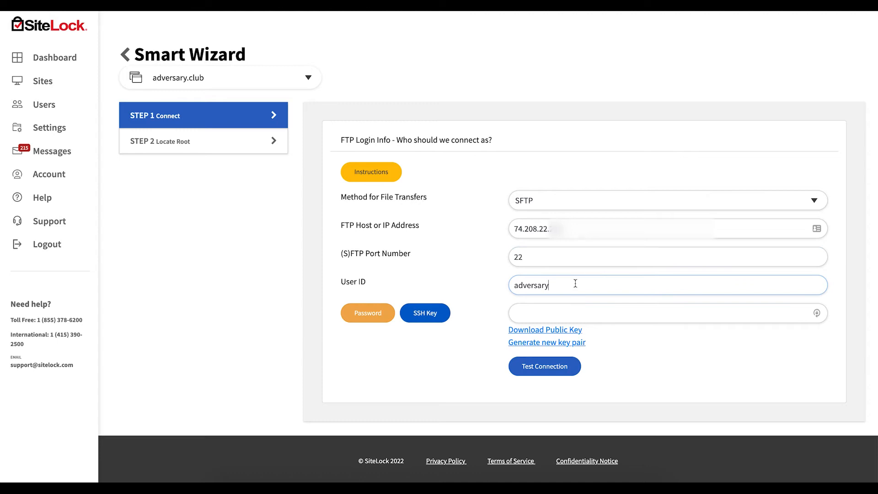
pyautogui.click(666, 200)
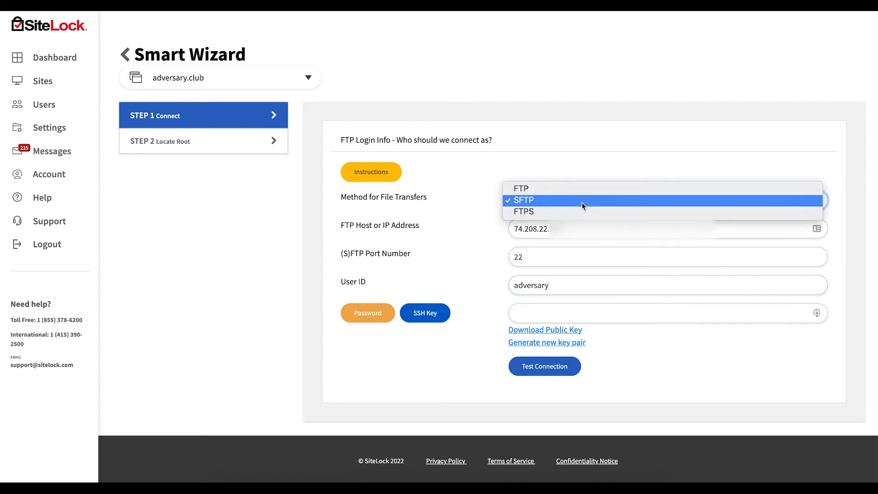
pyautogui.click(522, 200)
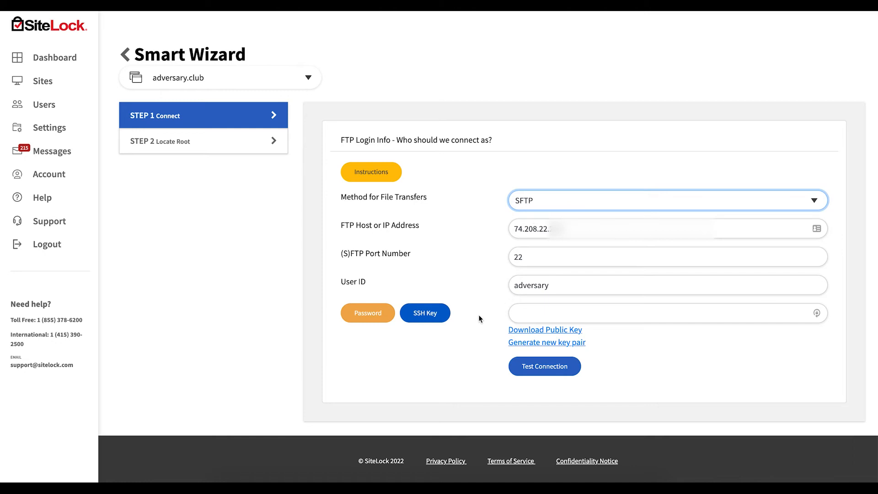
pyautogui.moveTo(425, 312)
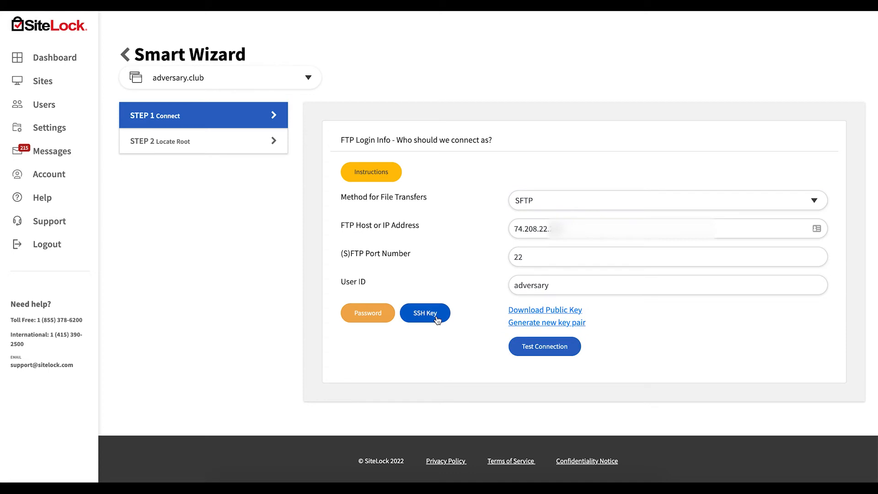
pyautogui.moveTo(486, 315)
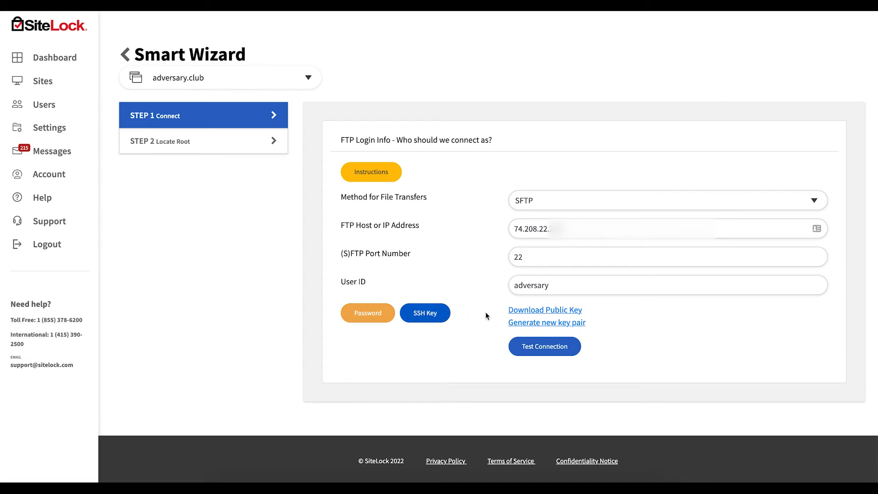
pyautogui.moveTo(567, 323)
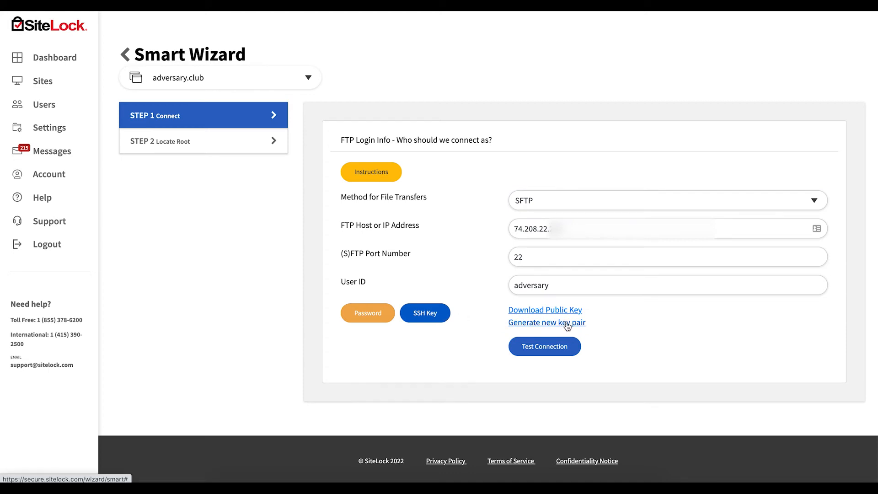
pyautogui.moveTo(574, 313)
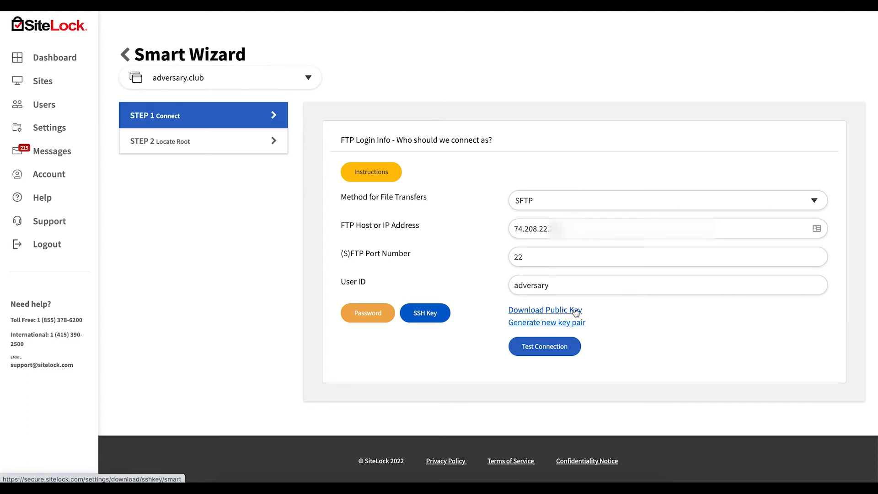
pyautogui.moveTo(634, 320)
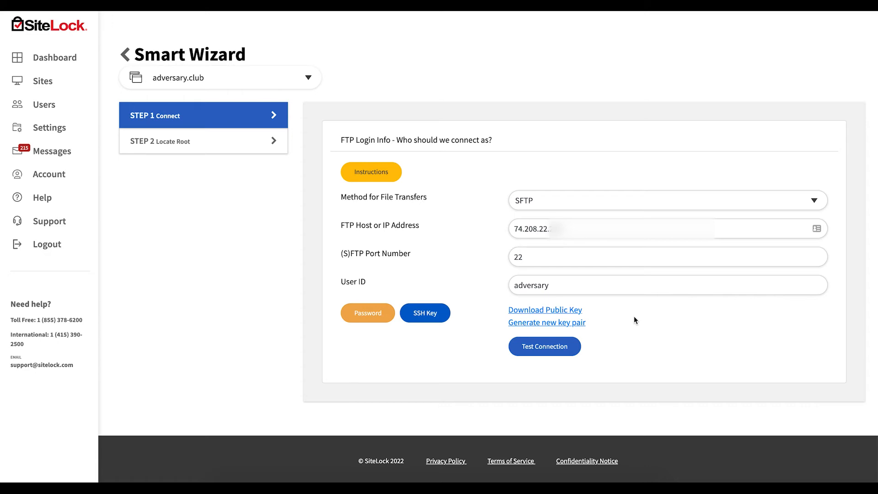
pyautogui.moveTo(593, 350)
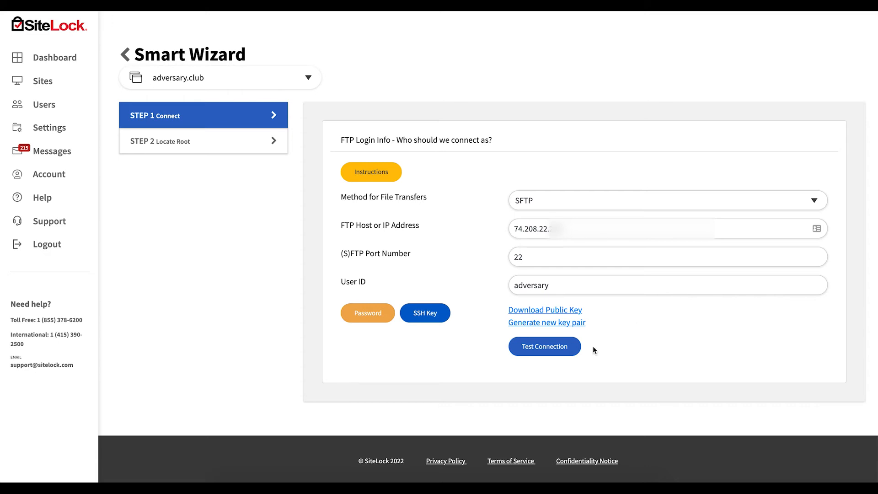
pyautogui.click(544, 346)
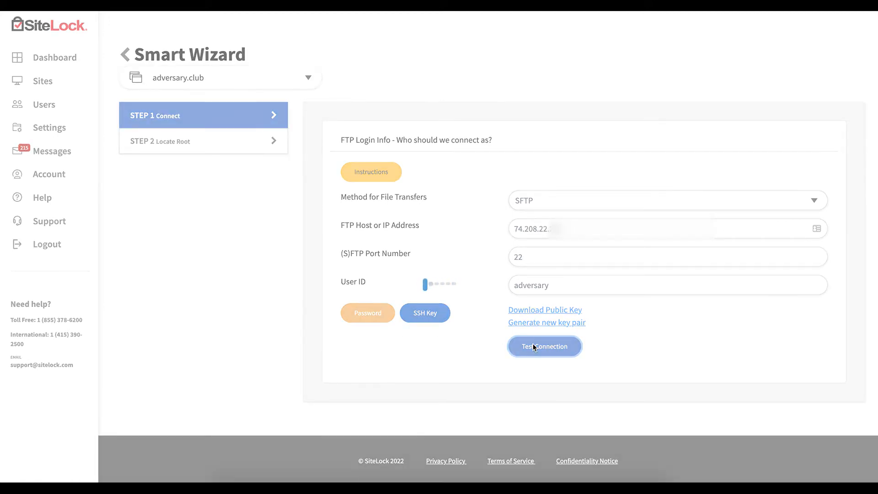
# Locate and pick the public_html folder as the website root directory.
pyautogui.click(543, 345)
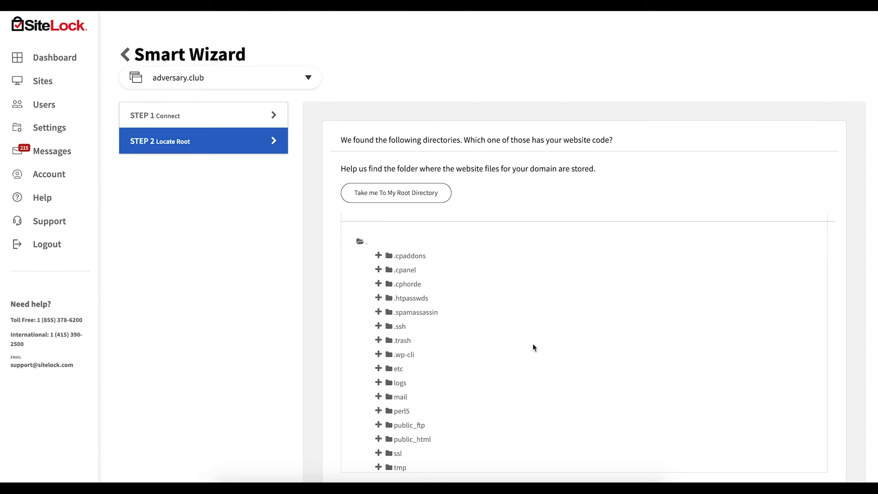
pyautogui.moveTo(569, 353)
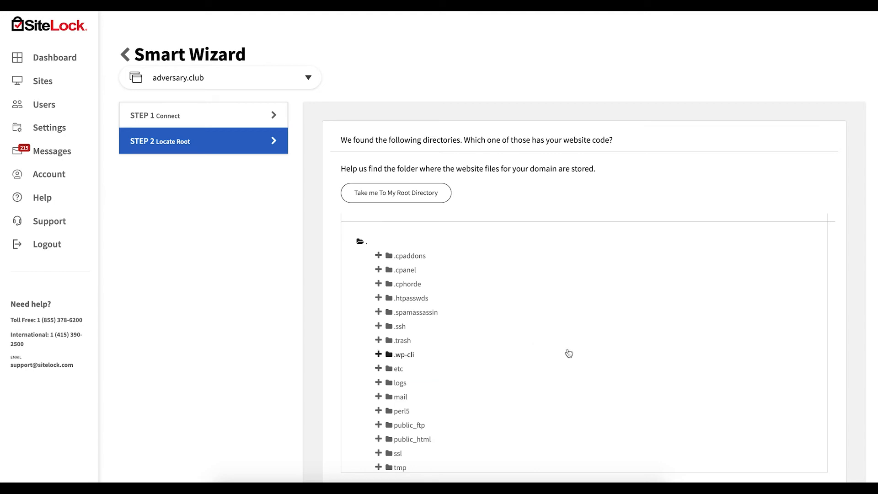
pyautogui.scroll(-3)
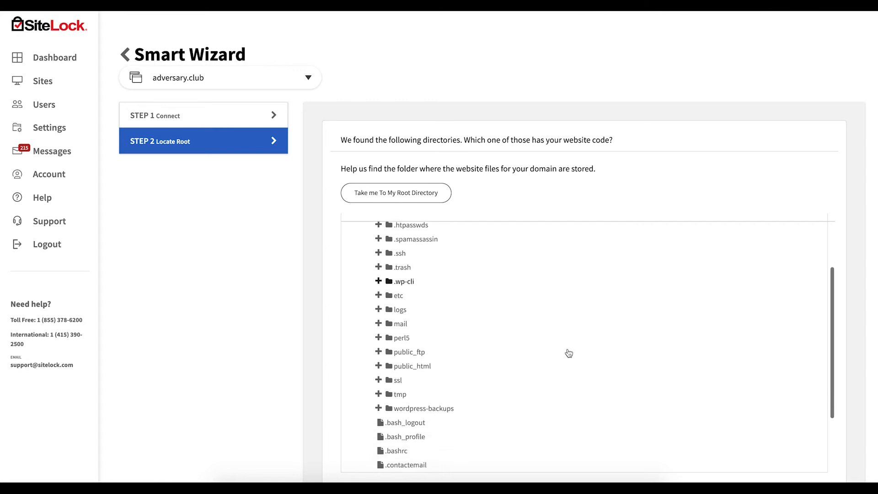
pyautogui.scroll(-3)
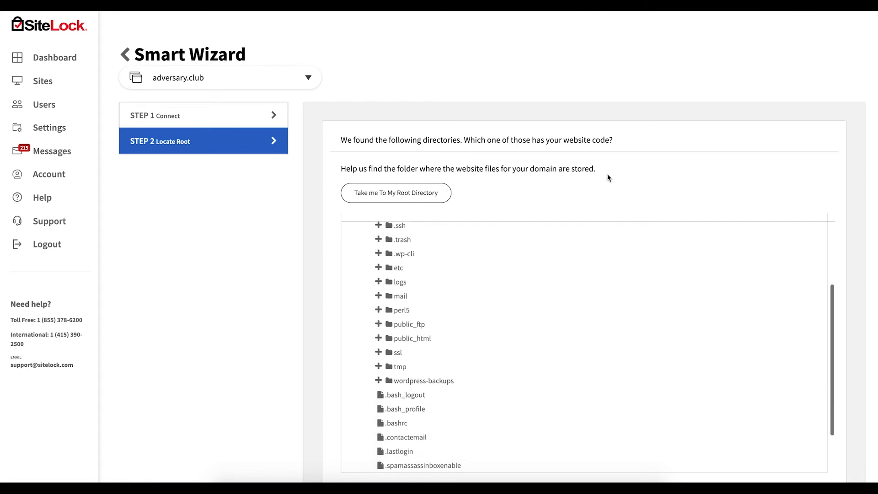
pyautogui.scroll(-3)
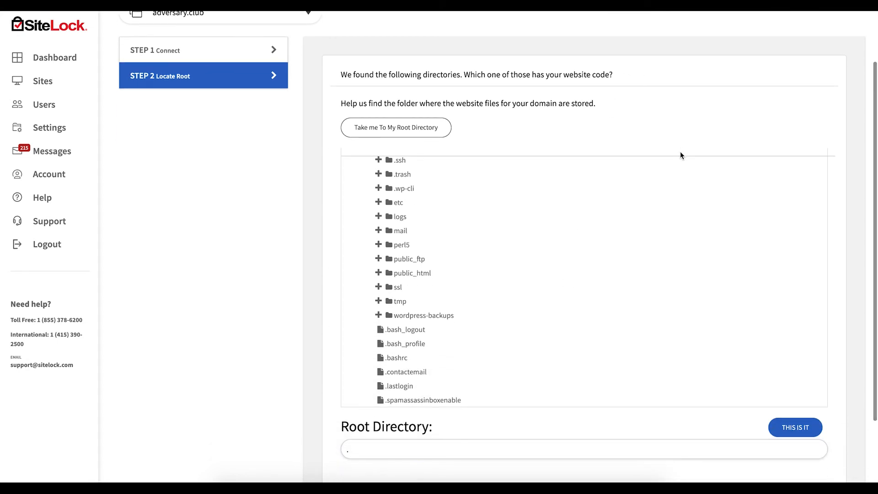
pyautogui.moveTo(651, 216)
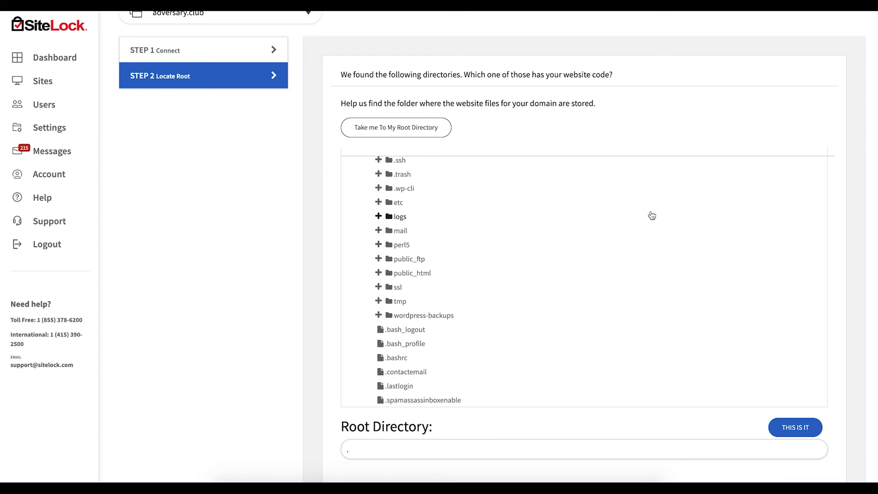
pyautogui.click(409, 273)
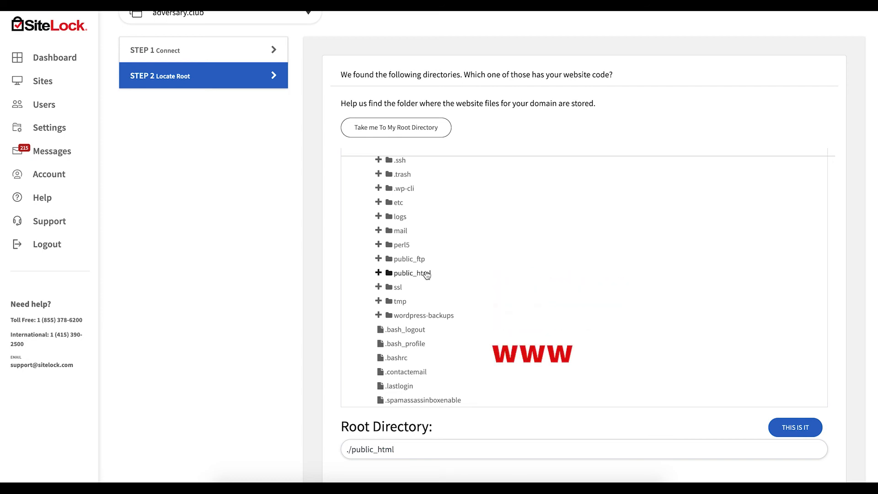
pyautogui.moveTo(411, 276)
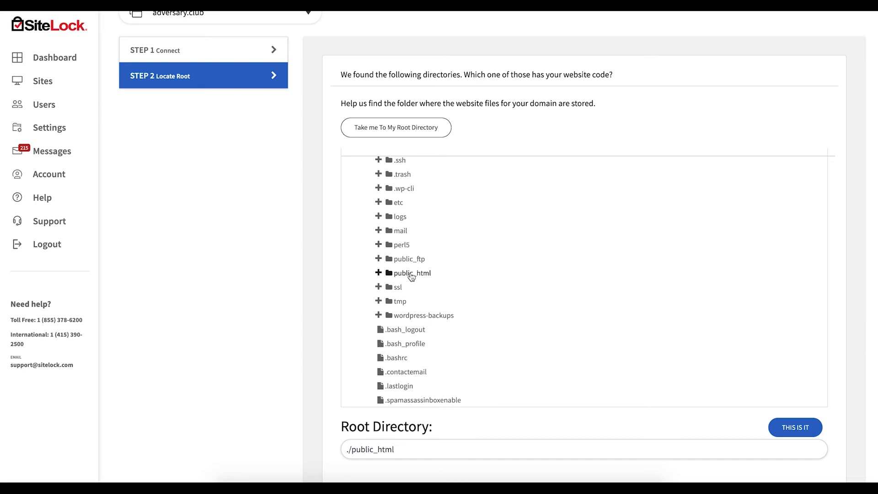
pyautogui.moveTo(643, 436)
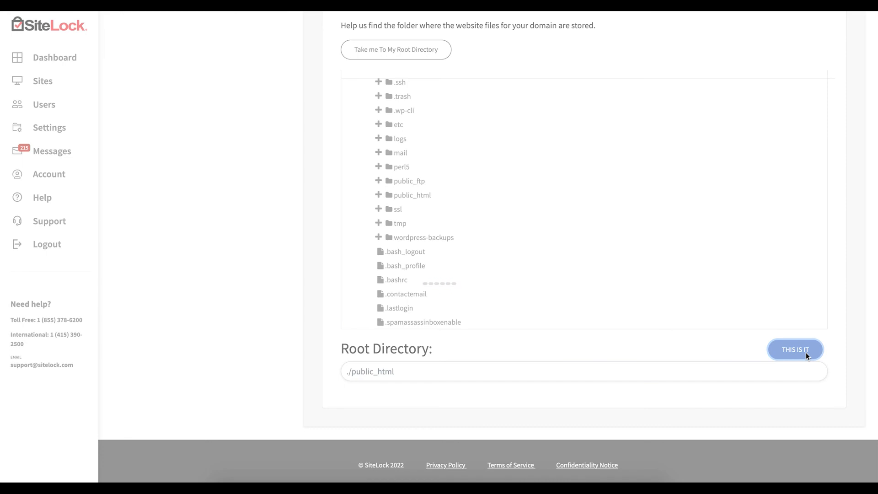
# Confirm ./public_html as root and continue to the SMART Settings.
pyautogui.click(794, 348)
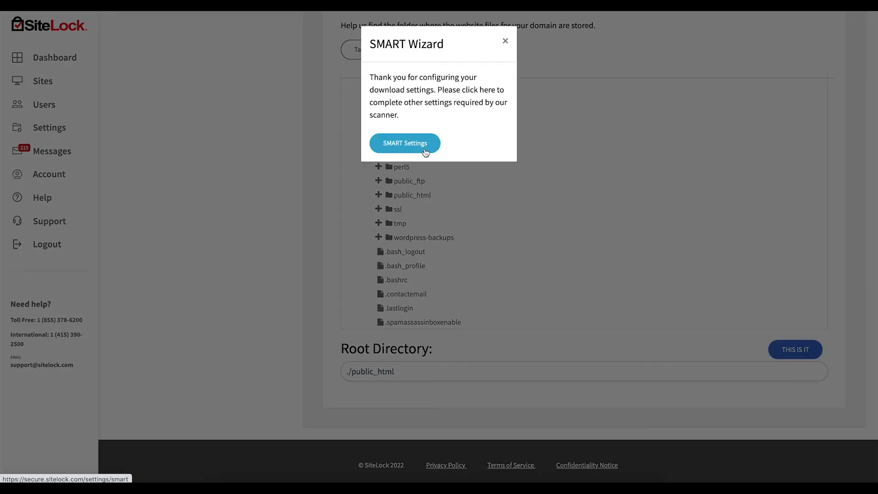
pyautogui.click(404, 143)
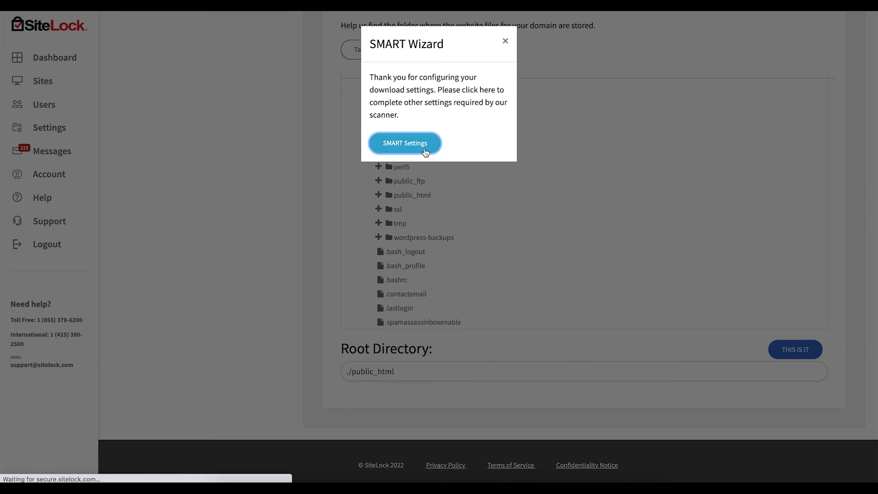
pyautogui.click(405, 142)
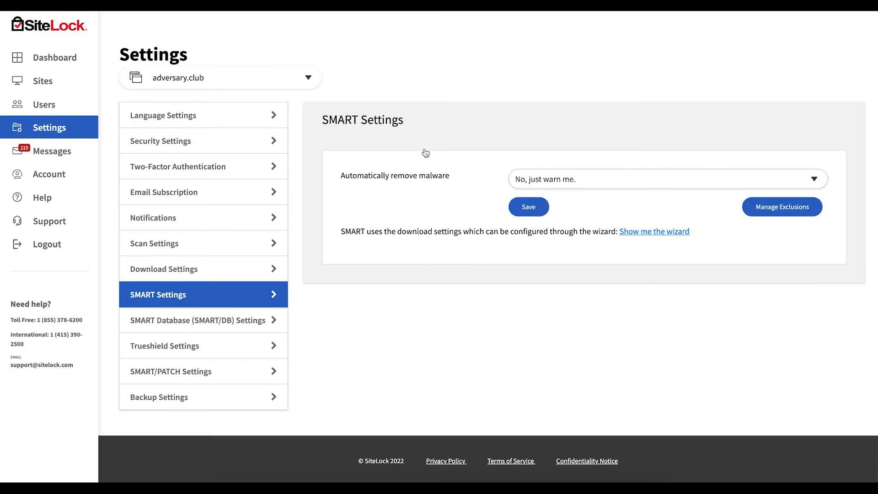
# Set found malware to 'Yes, automatically remove the malware found.' and save.
pyautogui.click(667, 178)
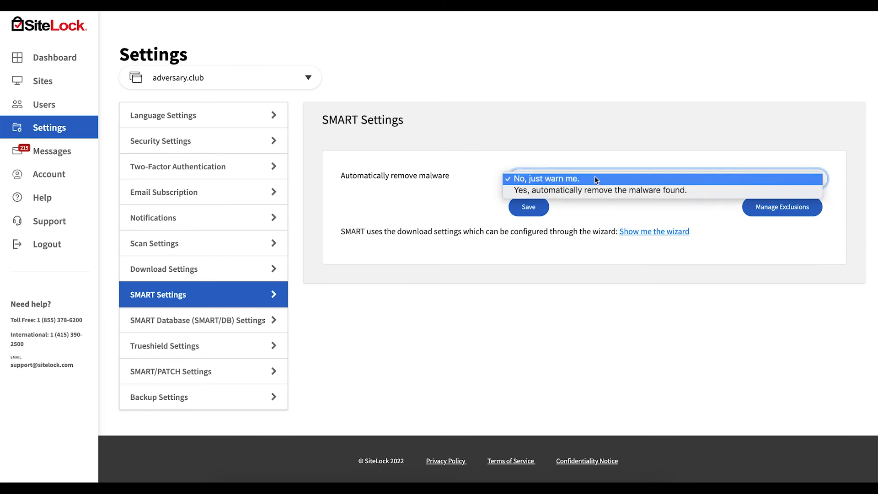
pyautogui.click(598, 190)
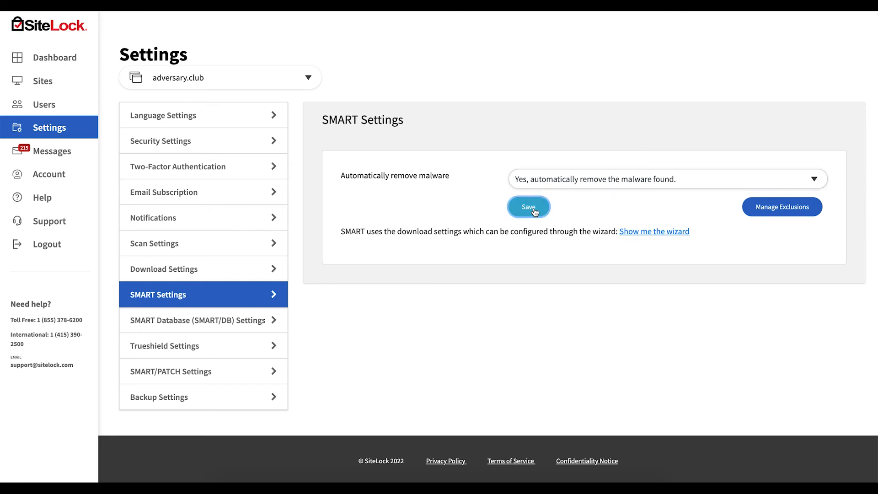
pyautogui.click(528, 207)
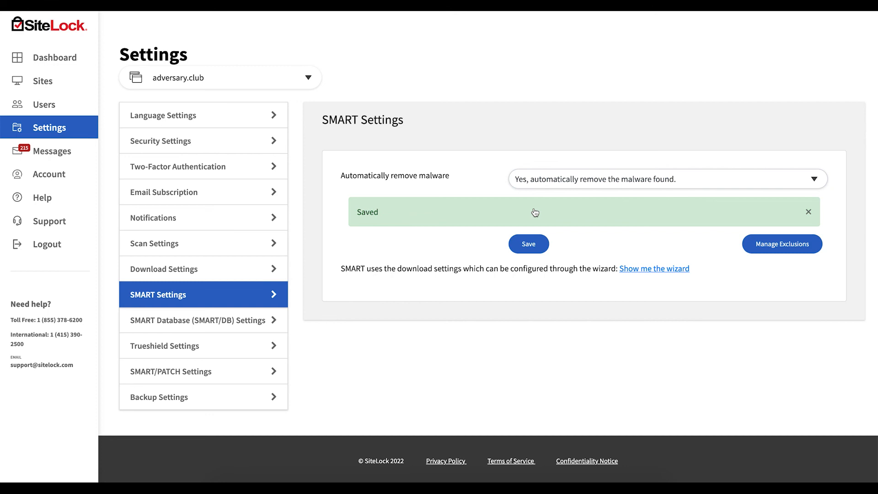
pyautogui.click(807, 211)
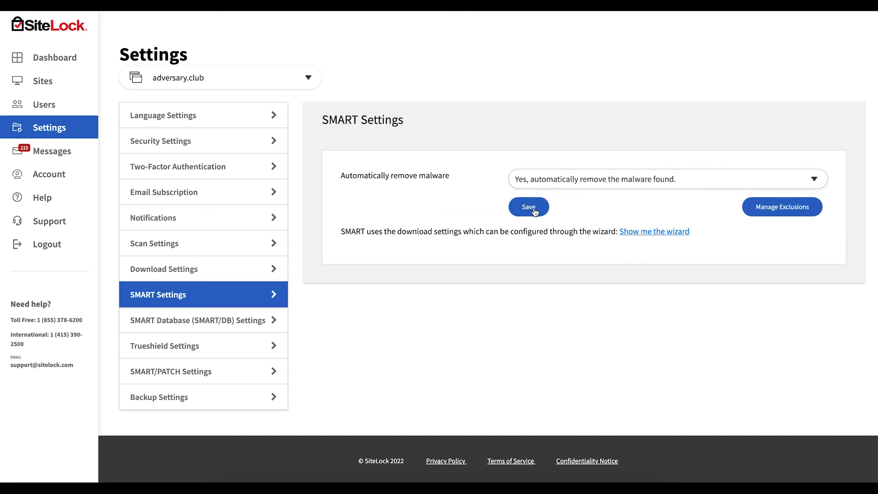